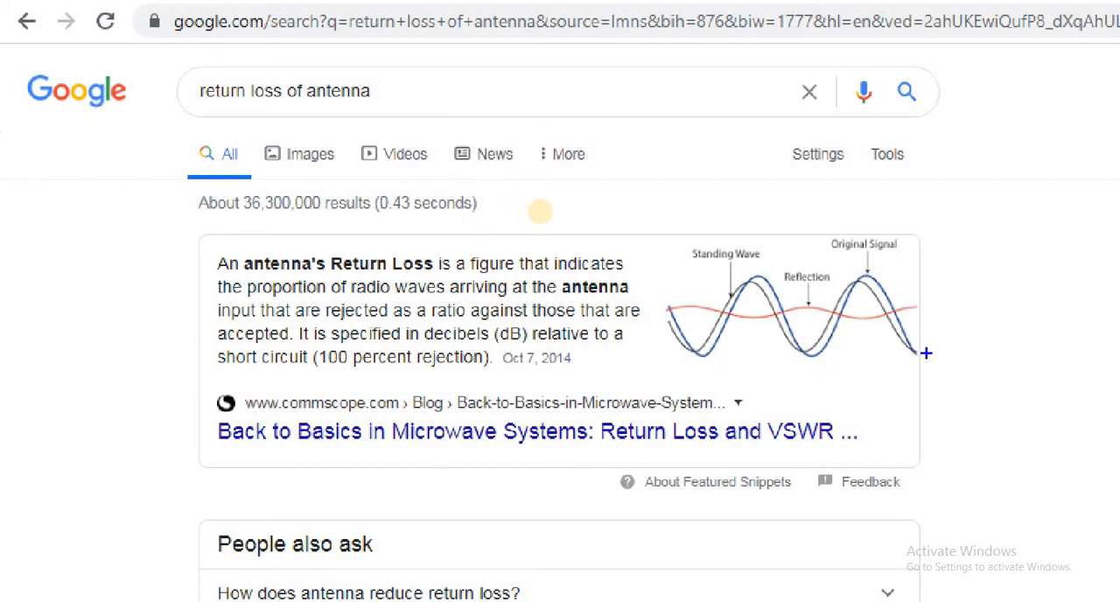
{"action": "mouse_move", "coordinate": [492, 211]}
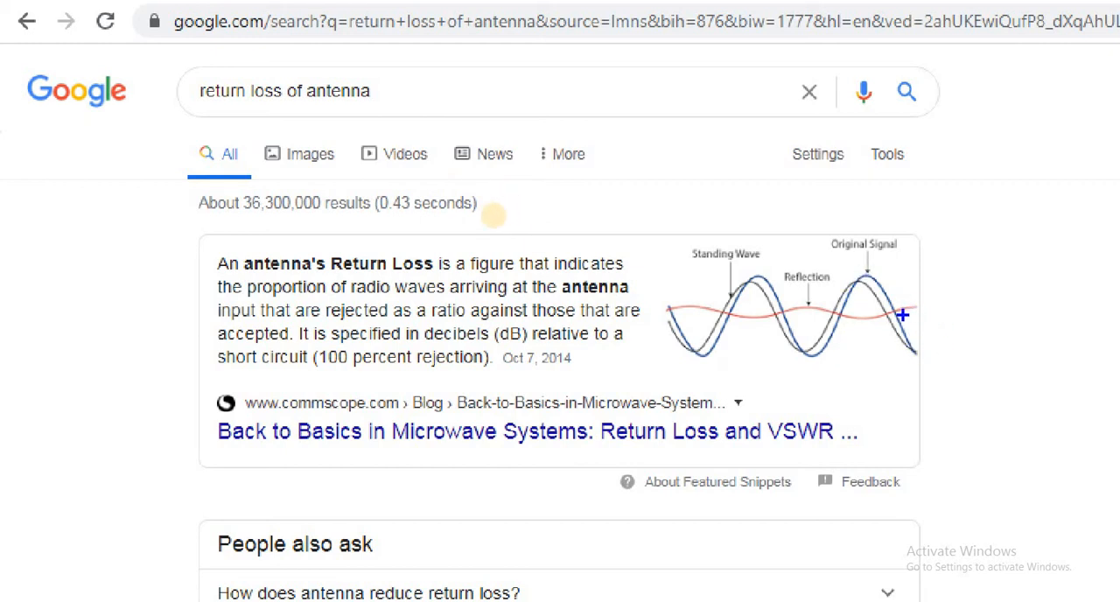
{"action": "mouse_move", "coordinate": [757, 317]}
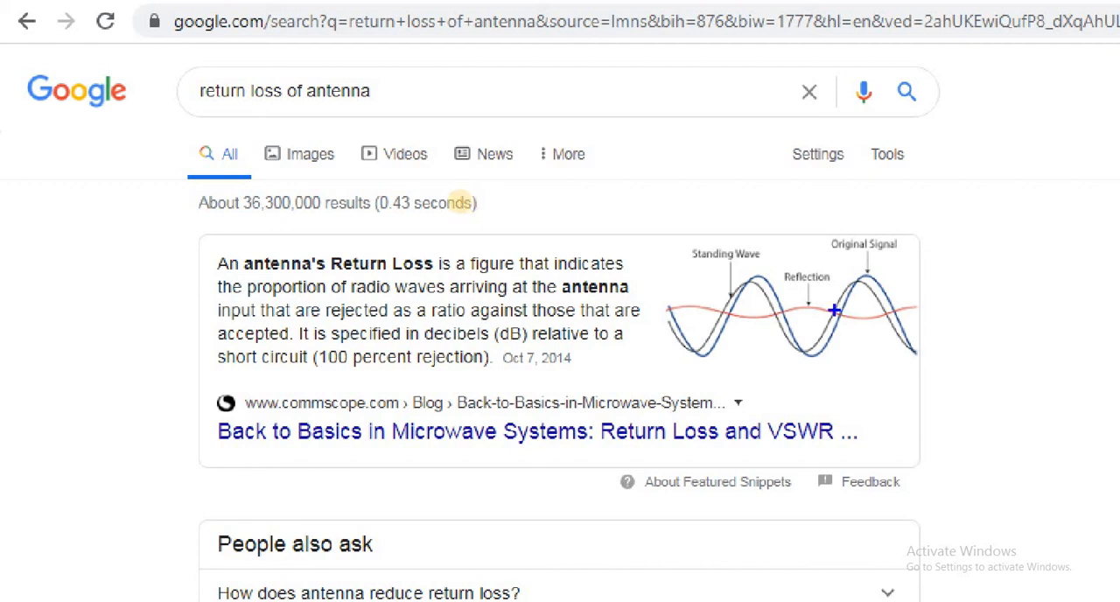
{"action": "mouse_move", "coordinate": [785, 306]}
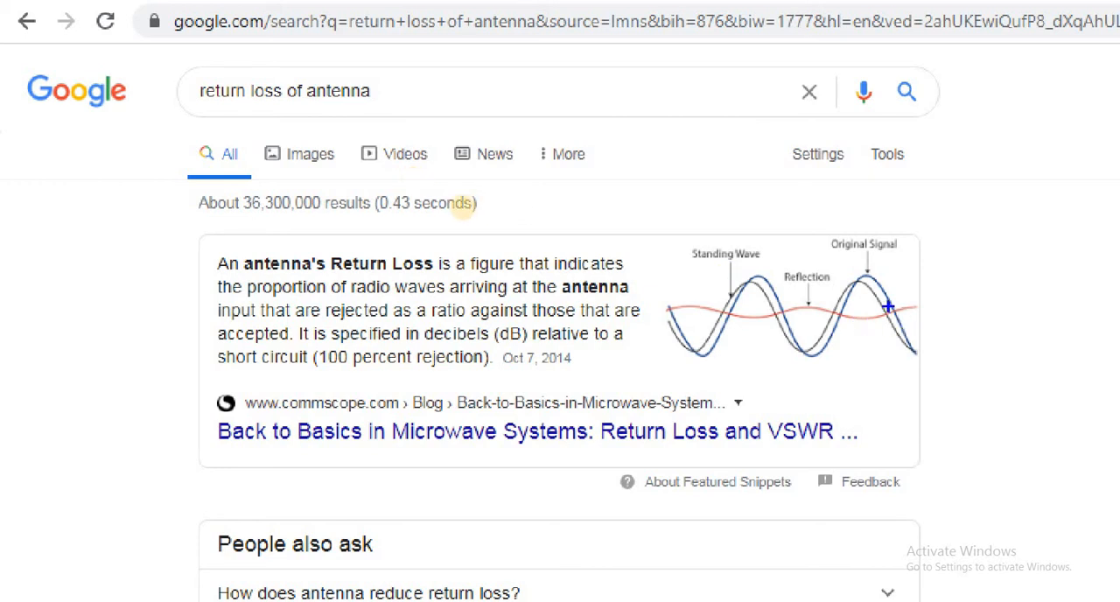
{"action": "mouse_move", "coordinate": [741, 321]}
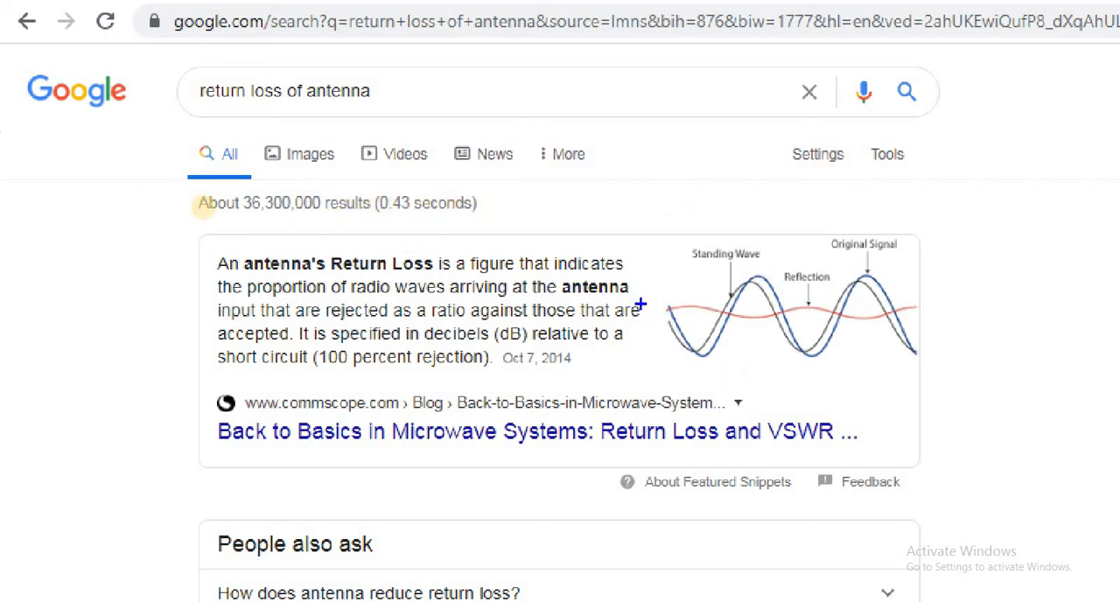
{"action": "mouse_move", "coordinate": [219, 311]}
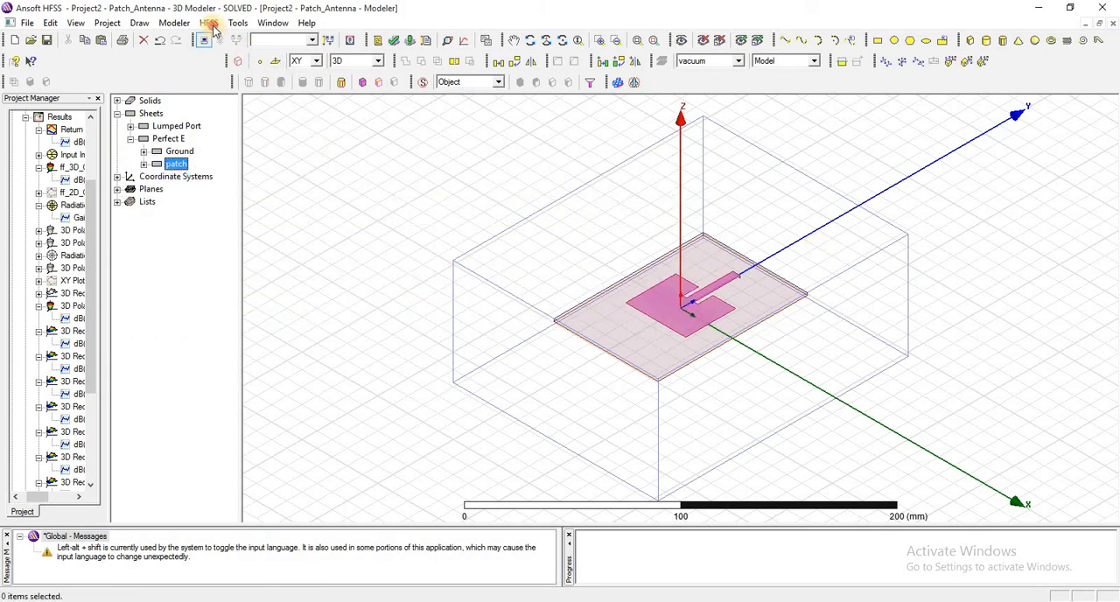
- Start a Terminal Solution Data rectangular plot report from the HFSS Results menu
{"action": "left_click", "coordinate": [209, 21]}
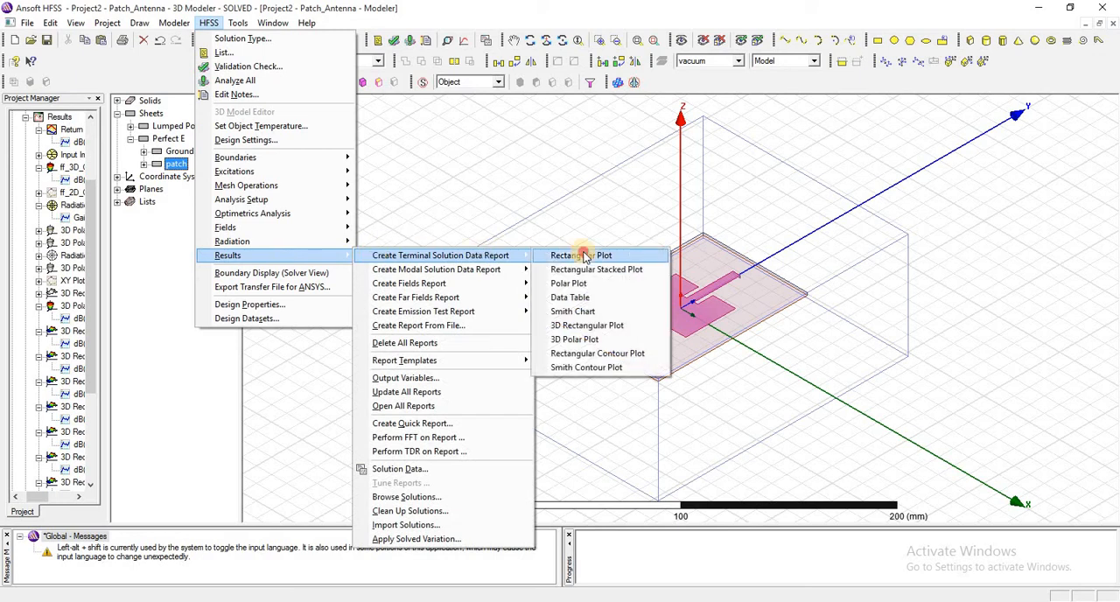
{"action": "left_click", "coordinate": [580, 254]}
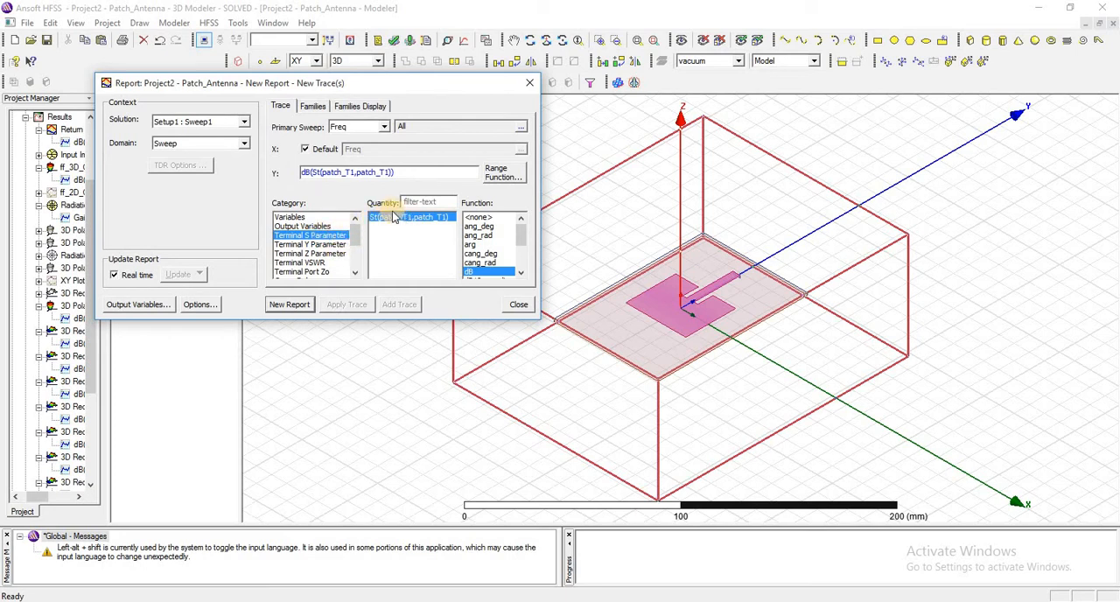
{"action": "mouse_move", "coordinate": [400, 226]}
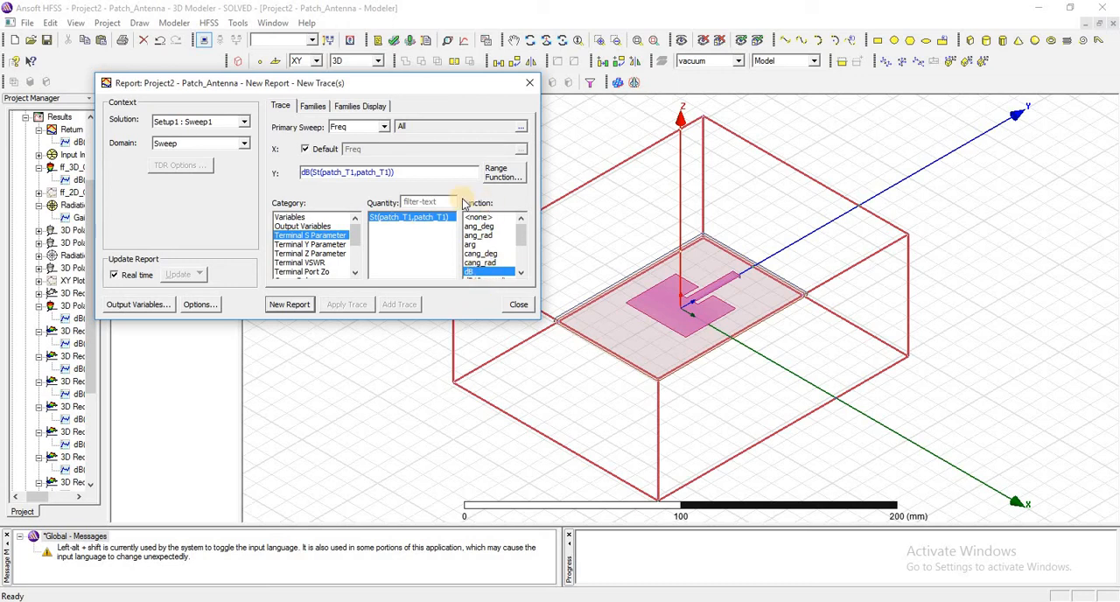
{"action": "mouse_move", "coordinate": [446, 103]}
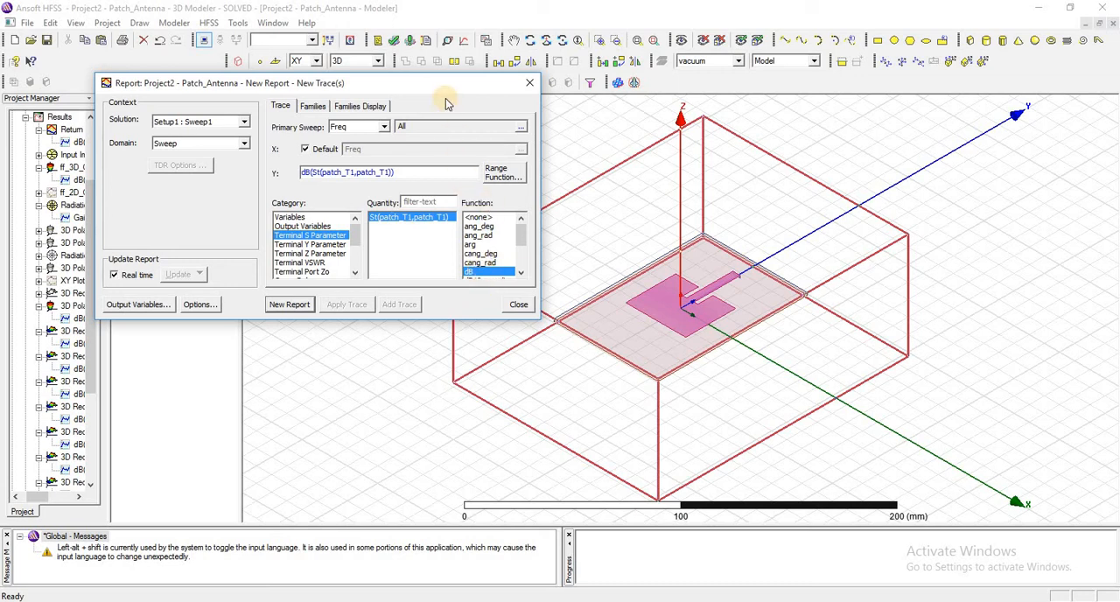
{"action": "mouse_move", "coordinate": [422, 113]}
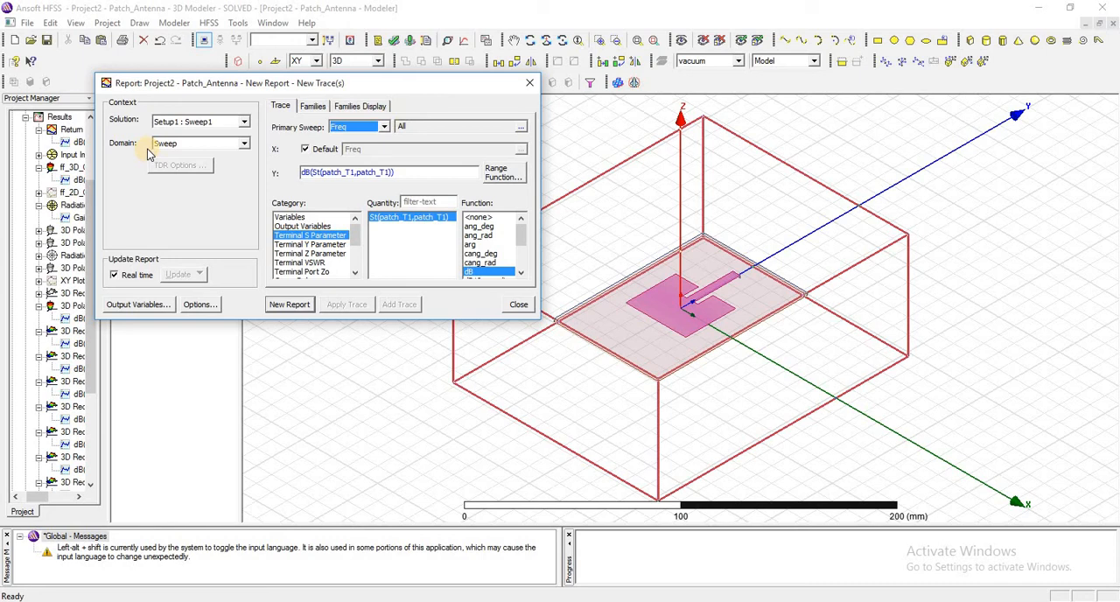
- Keep dB(St(patch_T1,patch_T1)) over the swept frequencies and create the new report
{"action": "left_click", "coordinate": [244, 143]}
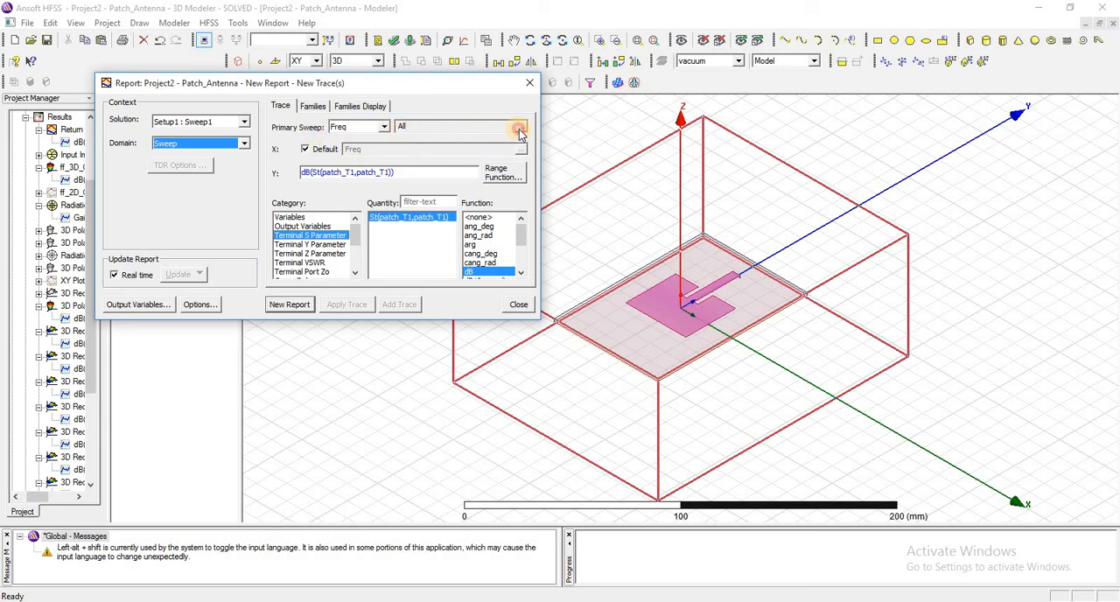
{"action": "left_click", "coordinate": [518, 127]}
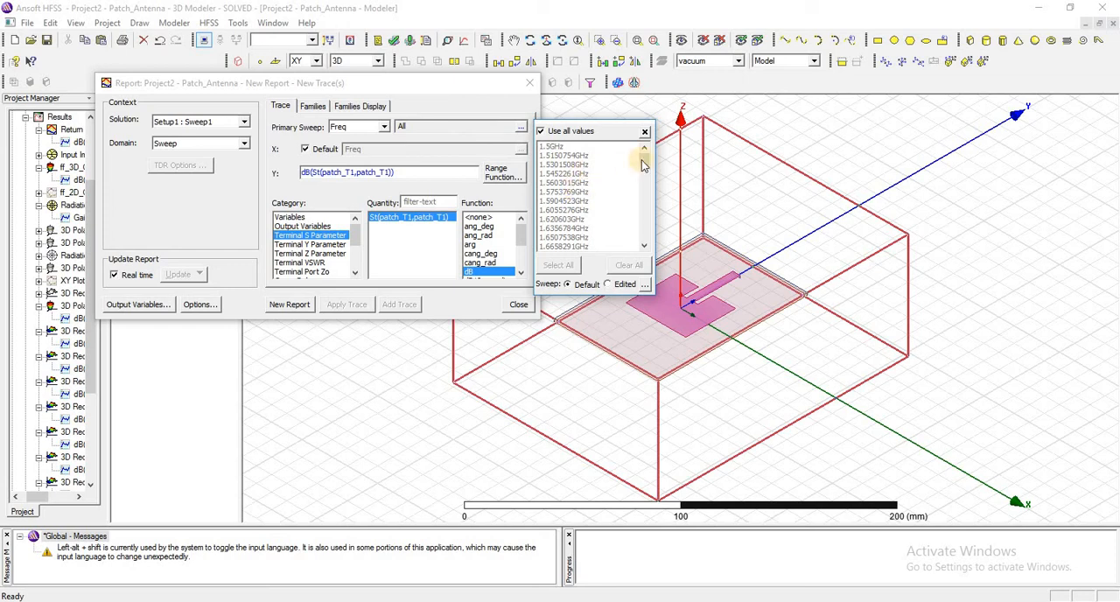
{"action": "mouse_move", "coordinate": [645, 190]}
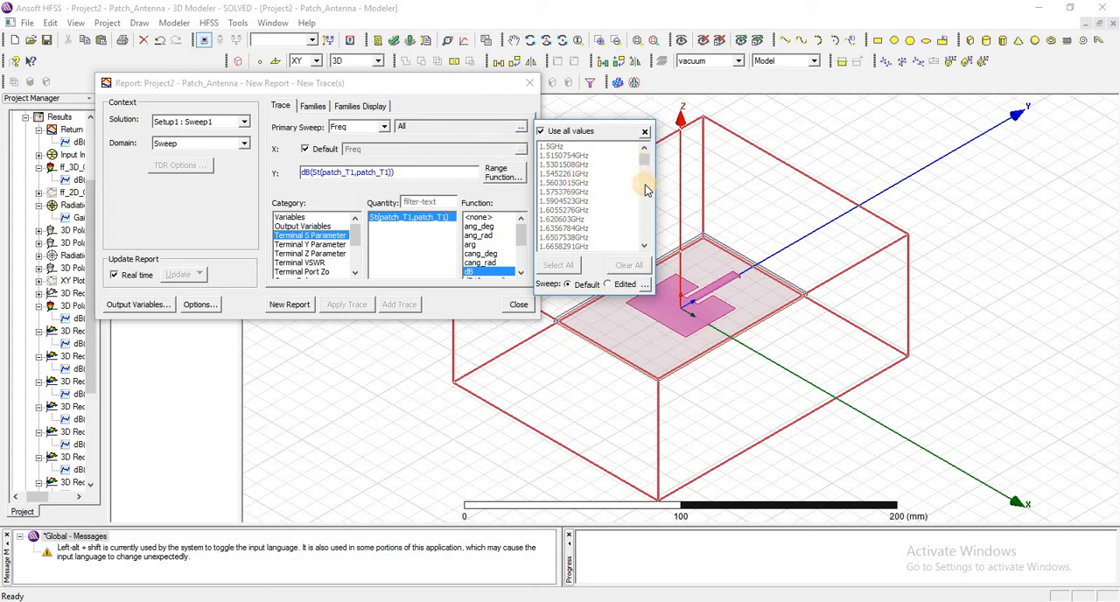
{"action": "mouse_move", "coordinate": [496, 112]}
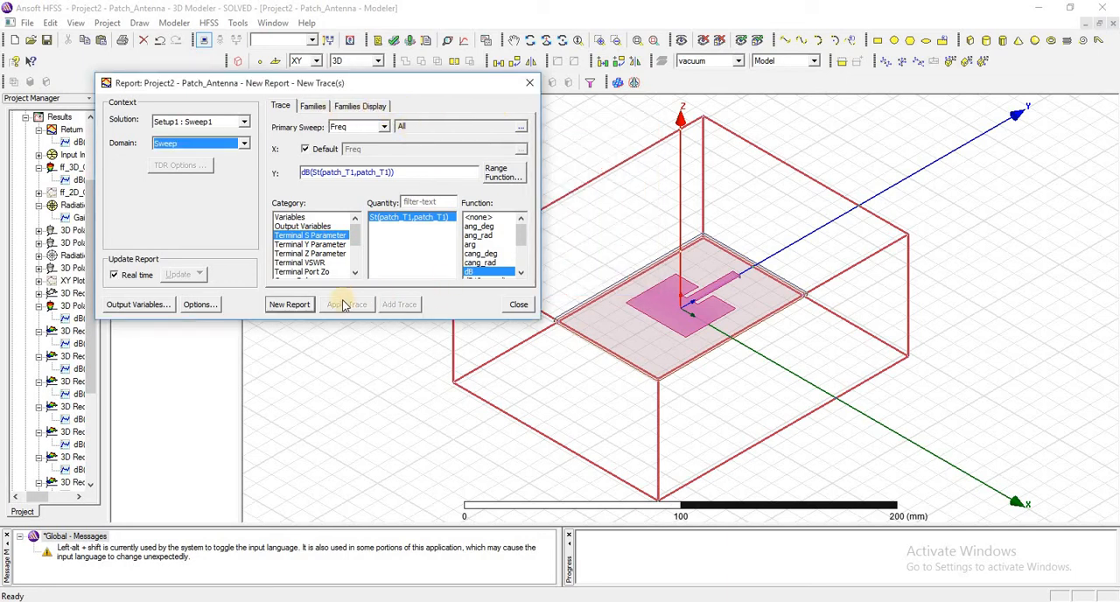
{"action": "mouse_move", "coordinate": [288, 305]}
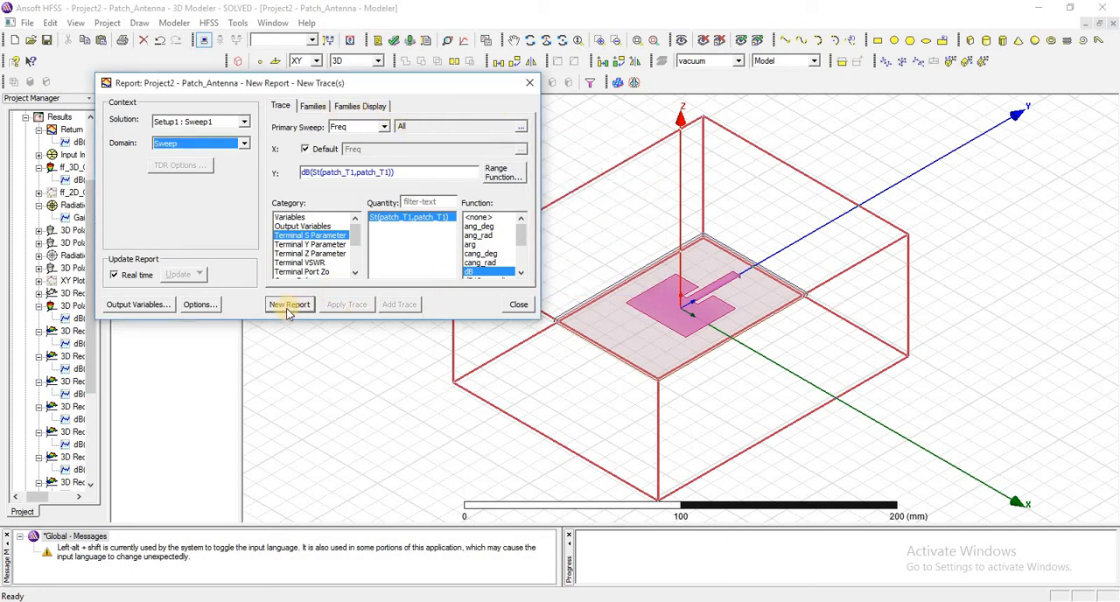
{"action": "left_click", "coordinate": [288, 303]}
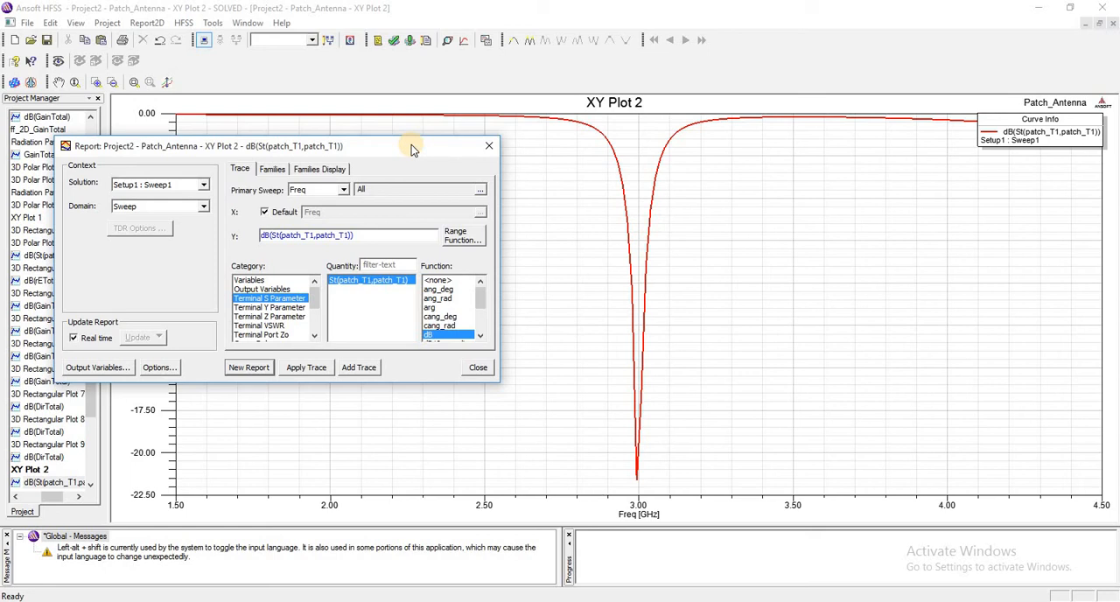
- Close the report settings dialog
{"action": "left_click", "coordinate": [477, 367]}
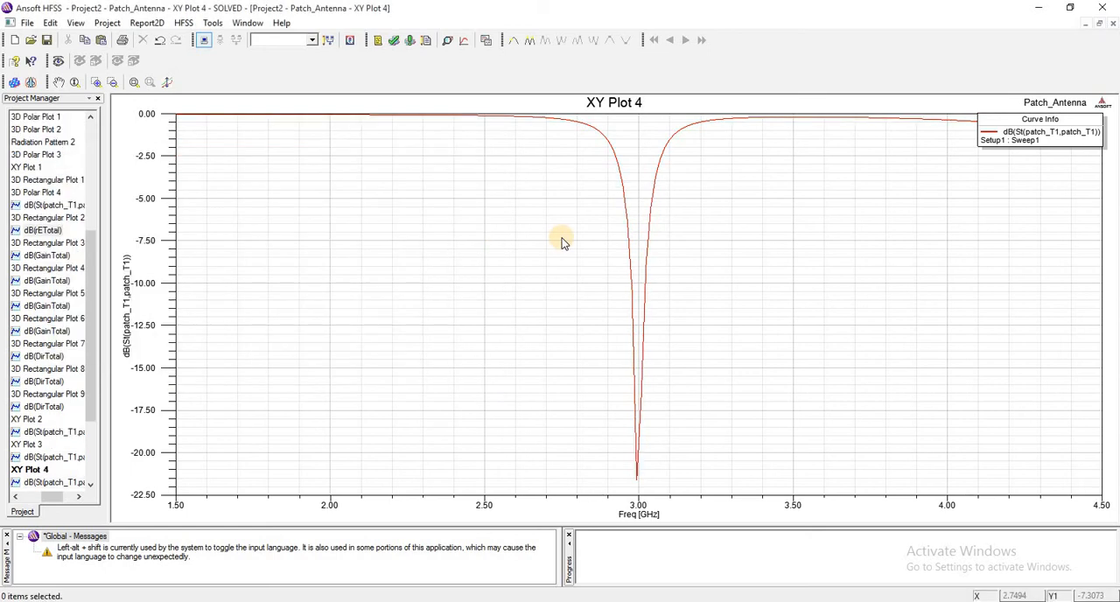
{"action": "mouse_move", "coordinate": [642, 211]}
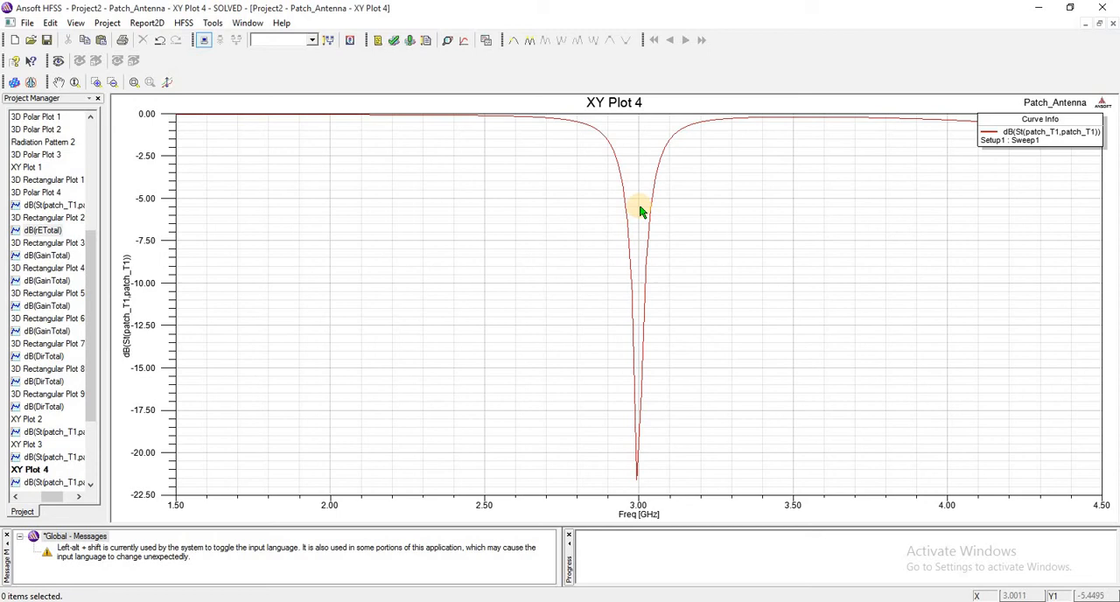
{"action": "mouse_move", "coordinate": [394, 149]}
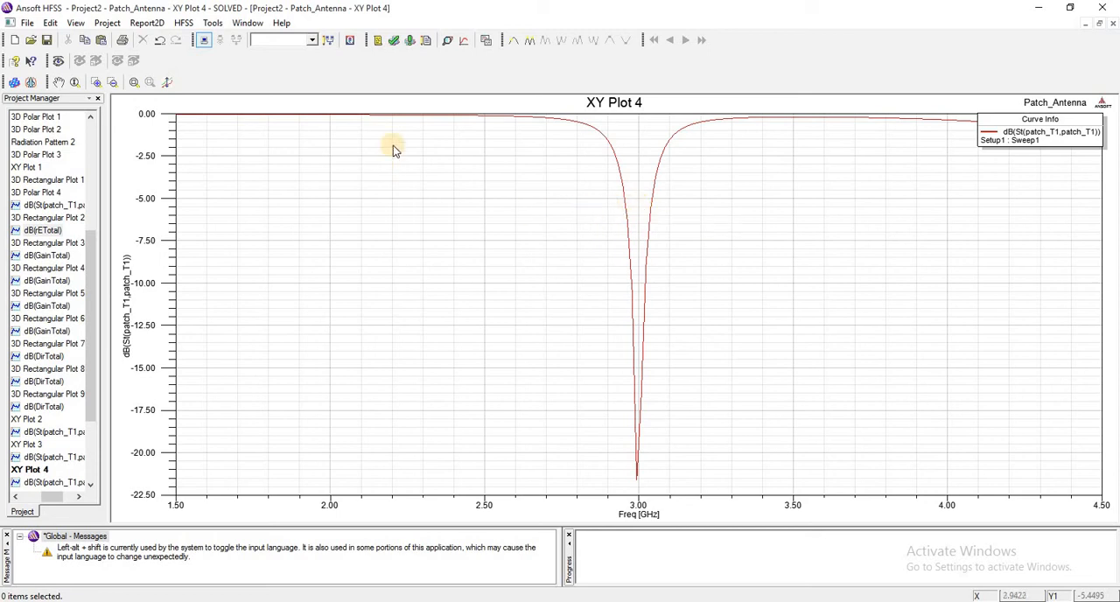
{"action": "mouse_move", "coordinate": [357, 248]}
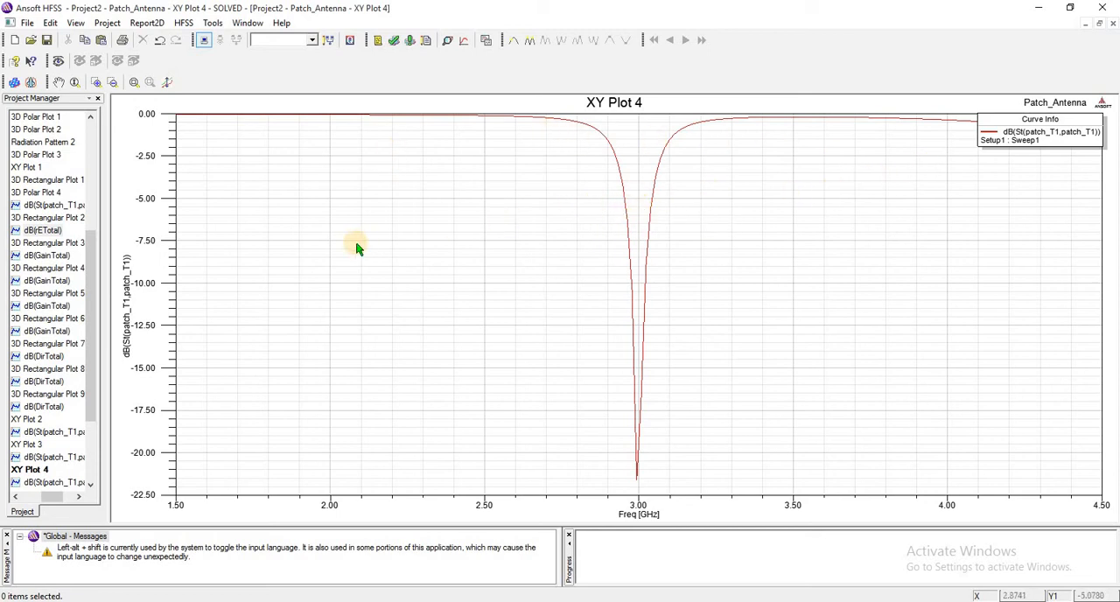
{"action": "mouse_move", "coordinate": [566, 260]}
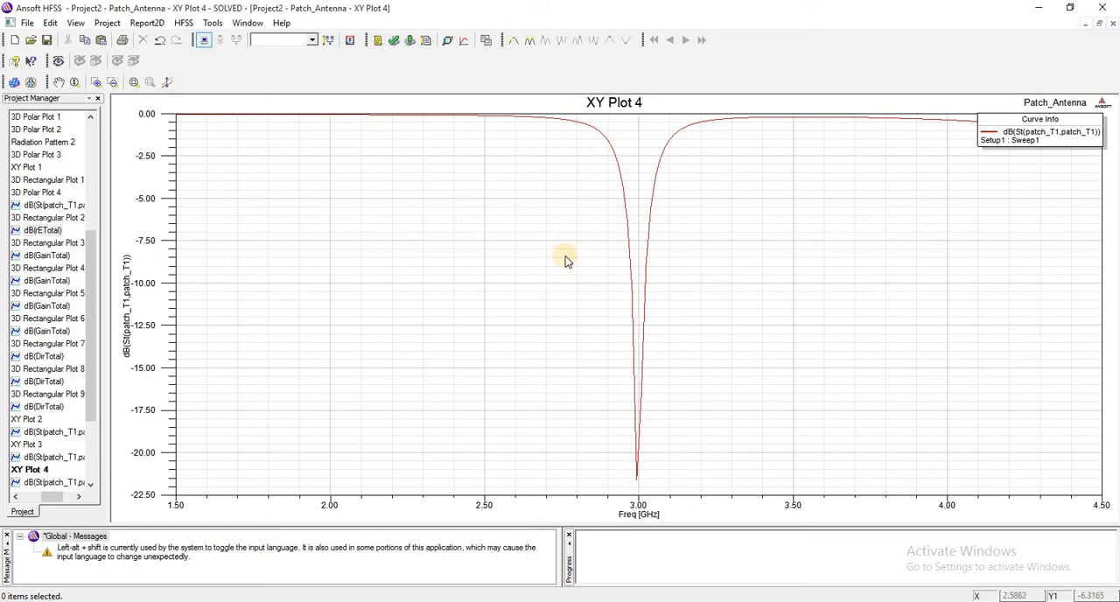
{"action": "mouse_move", "coordinate": [528, 219]}
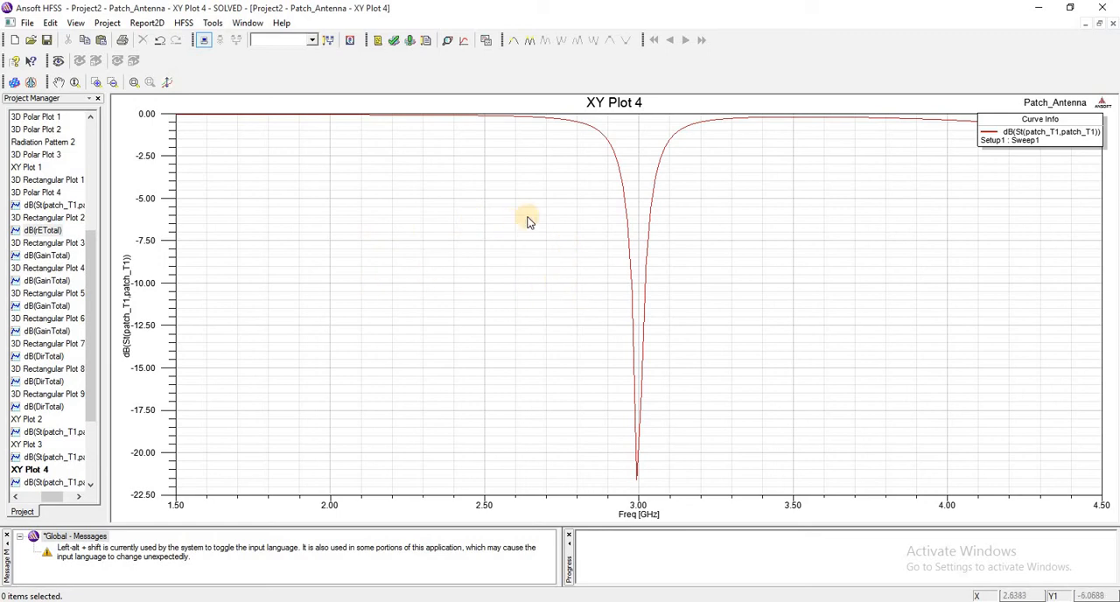
{"action": "mouse_move", "coordinate": [515, 232]}
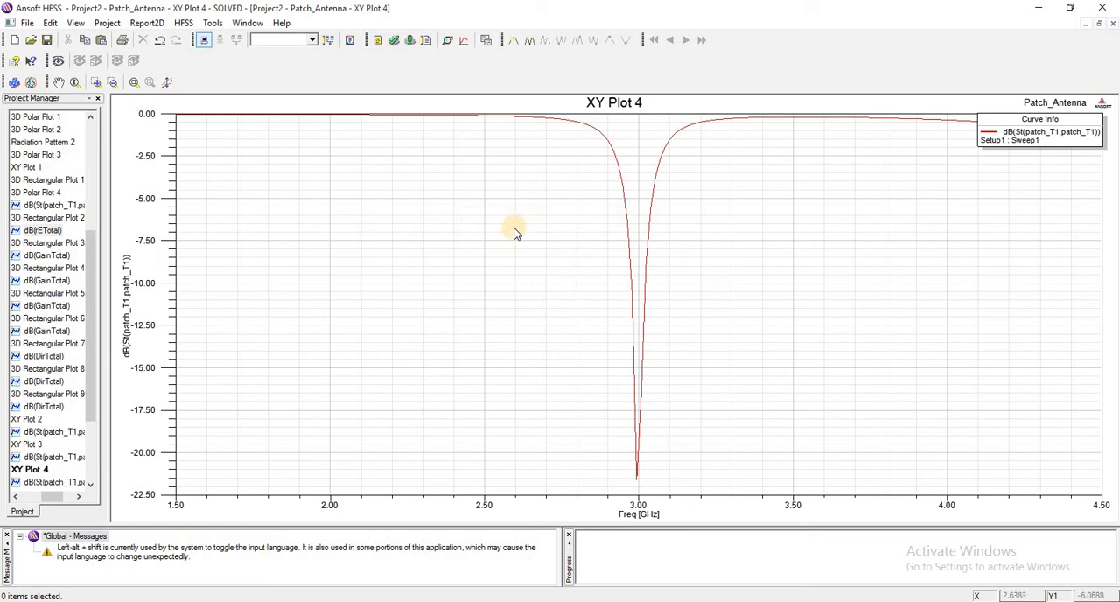
{"action": "mouse_move", "coordinate": [624, 287]}
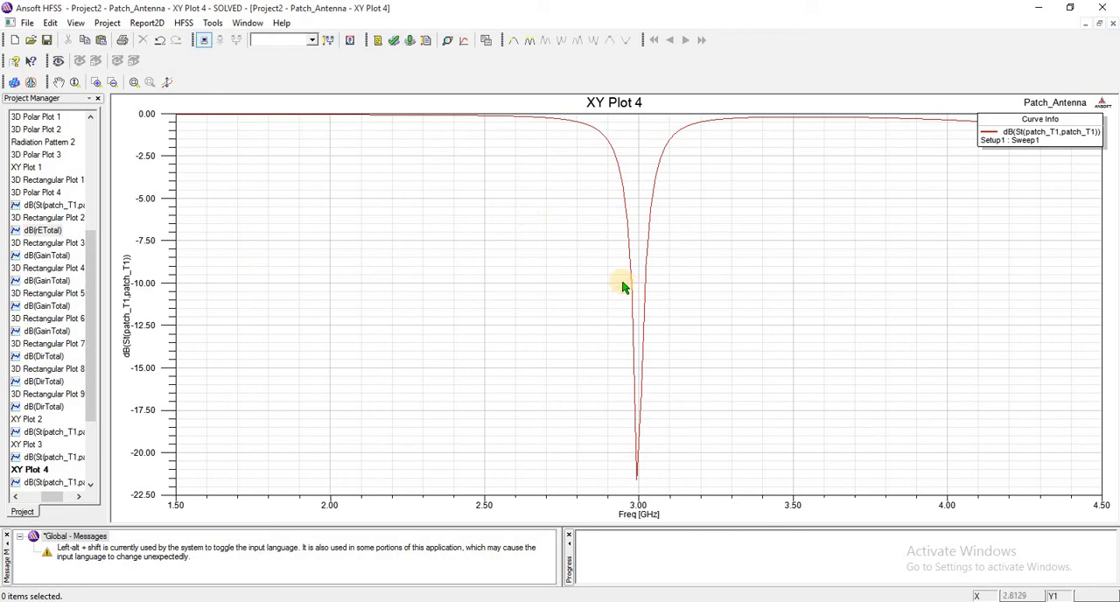
{"action": "mouse_move", "coordinate": [594, 300]}
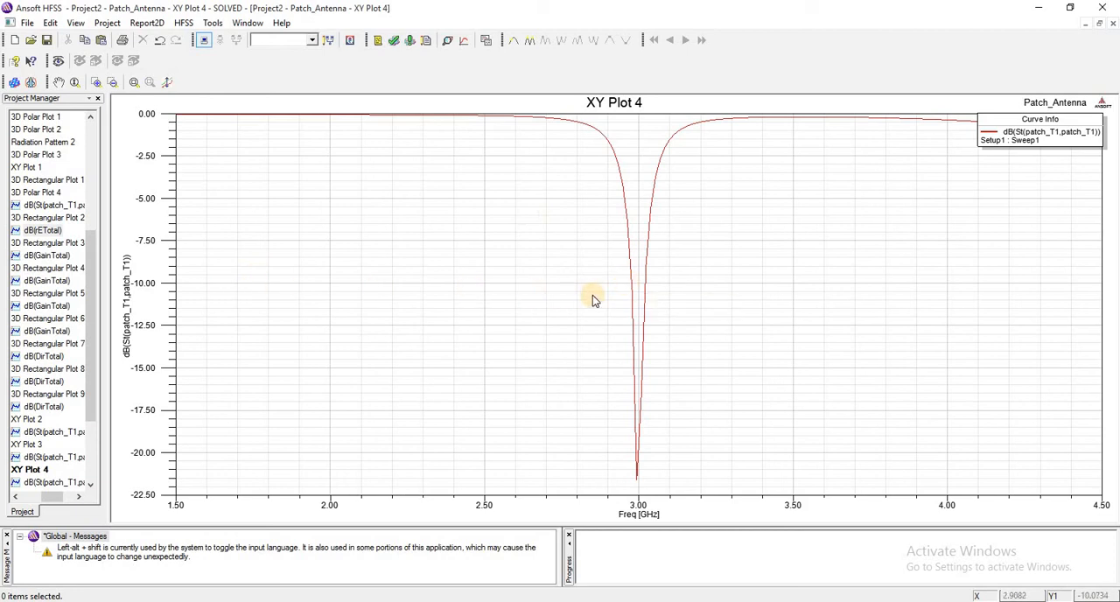
{"action": "mouse_move", "coordinate": [624, 285]}
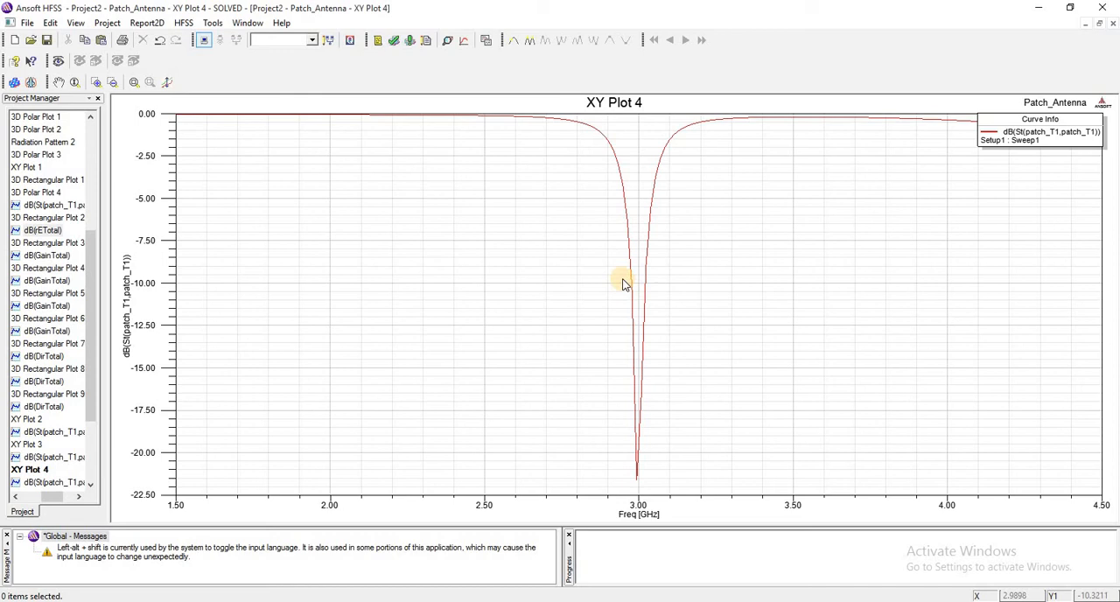
{"action": "mouse_move", "coordinate": [618, 283]}
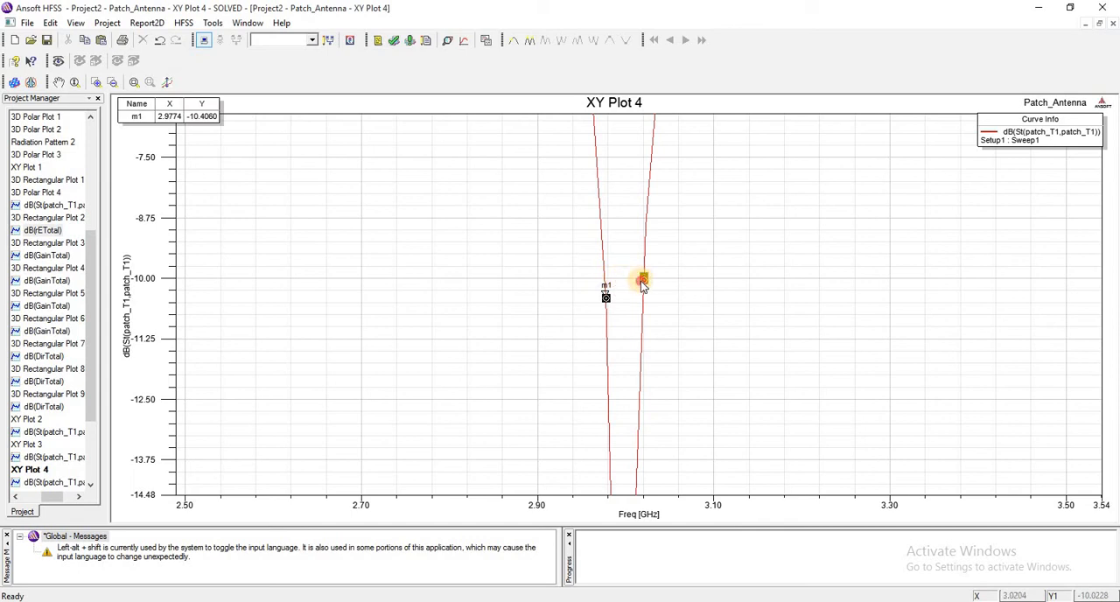
- Fit the whole dB(S11) curve back into view in XY Plot 4
{"action": "right_click", "coordinate": [643, 278]}
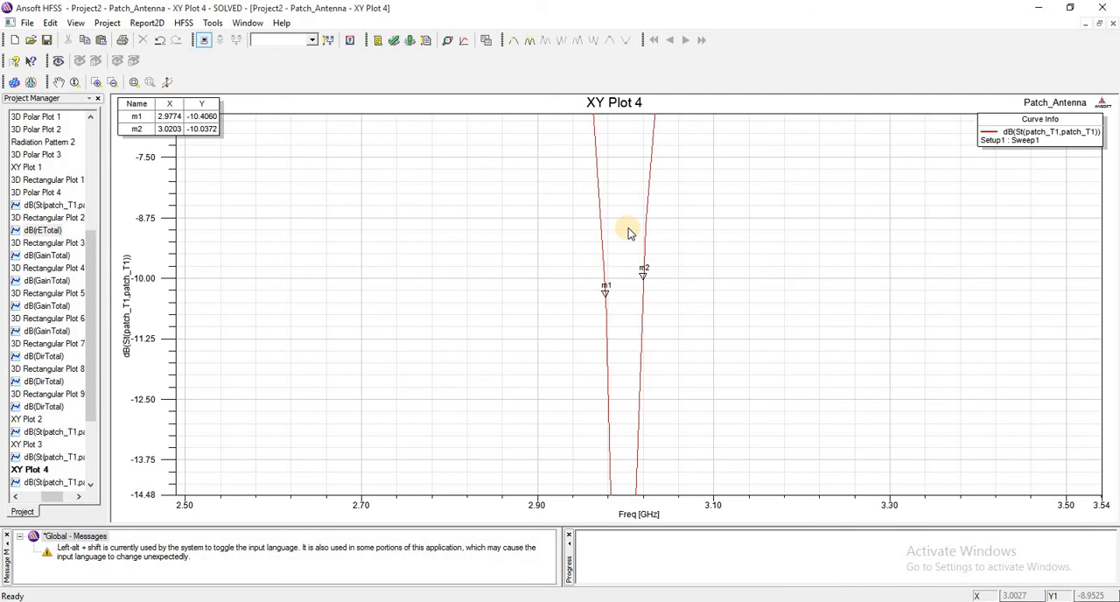
{"action": "right_click", "coordinate": [630, 232]}
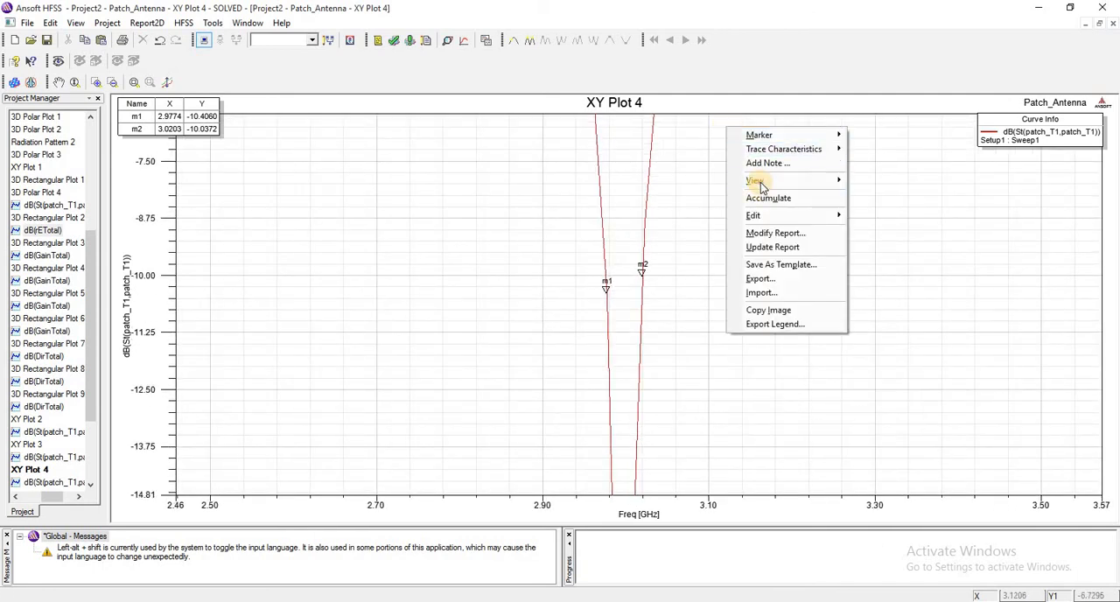
{"action": "left_click", "coordinate": [754, 181]}
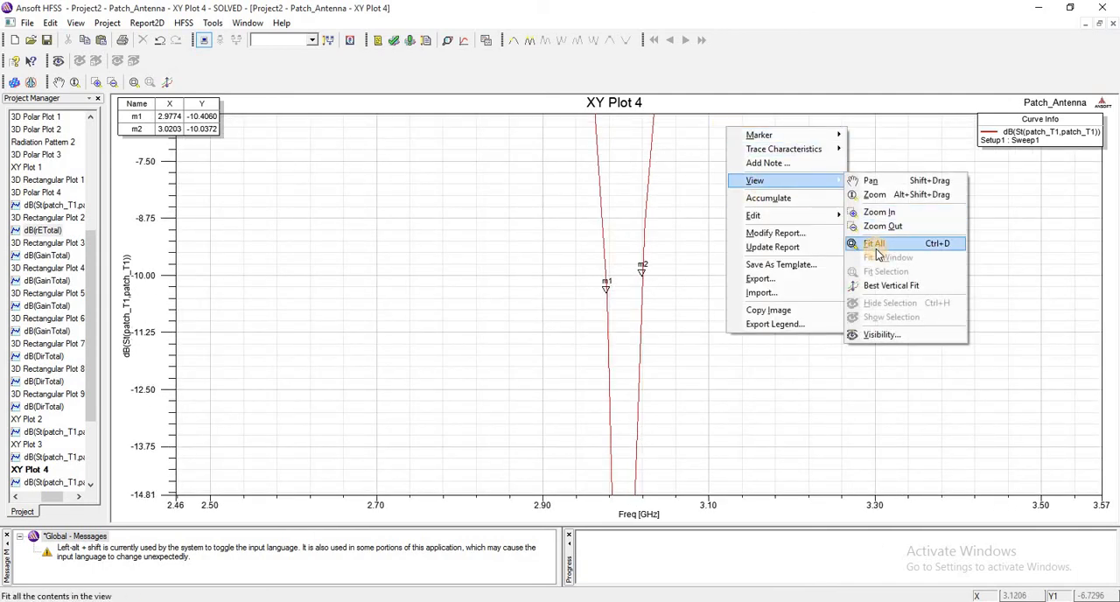
{"action": "left_click", "coordinate": [875, 243]}
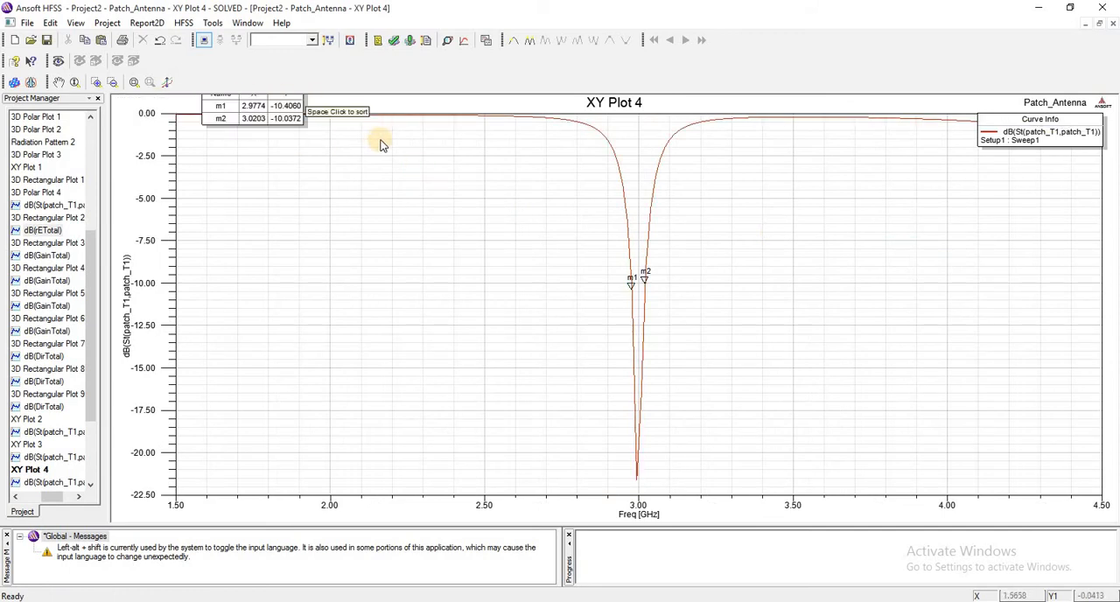
{"action": "mouse_move", "coordinate": [380, 144]}
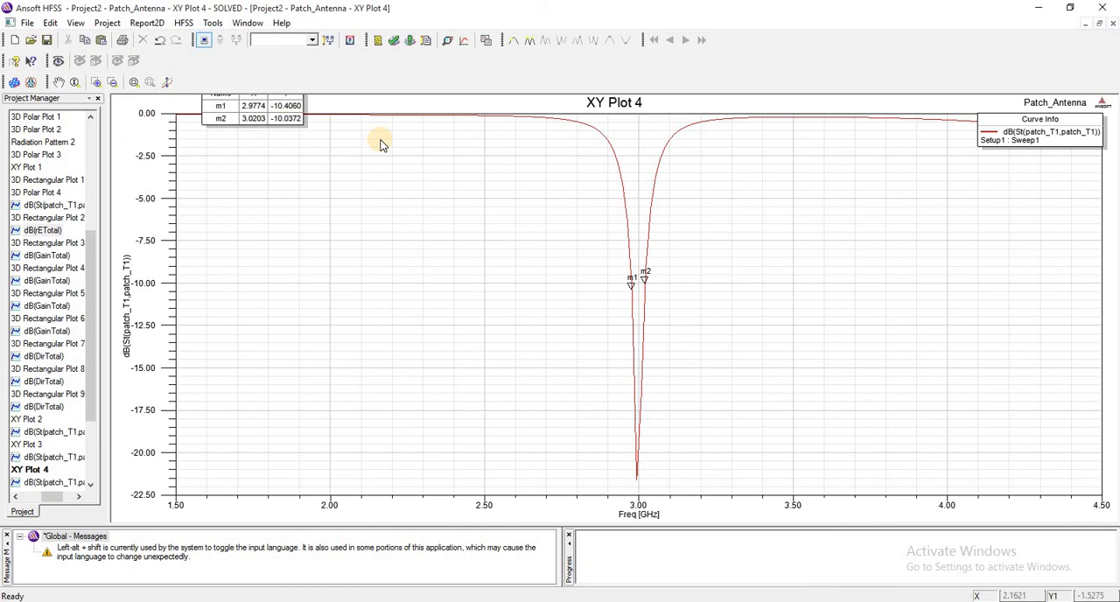
{"action": "mouse_move", "coordinate": [499, 179]}
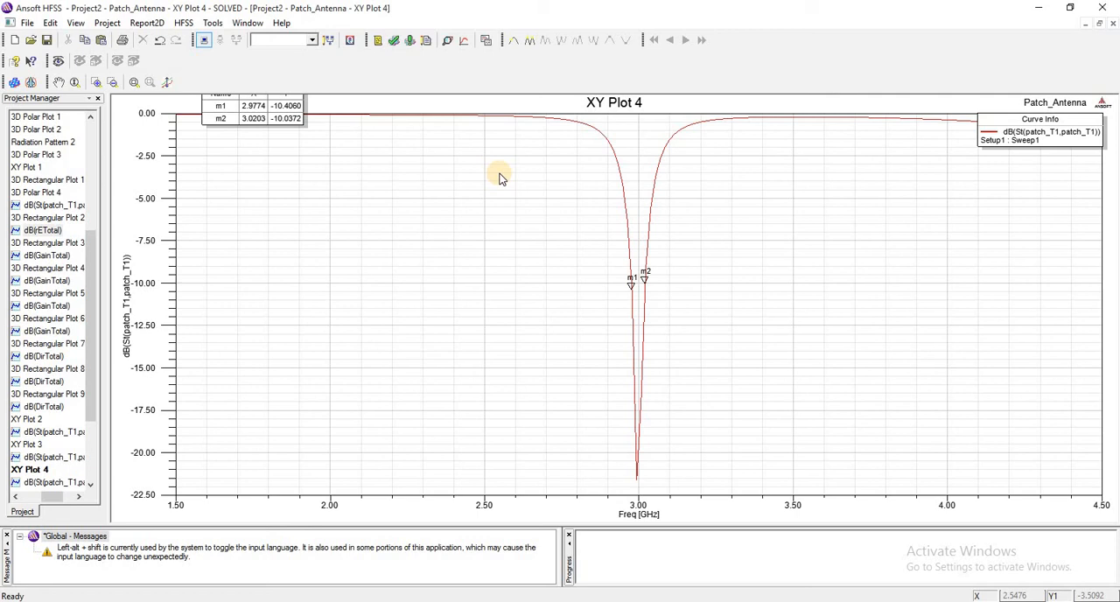
{"action": "mouse_move", "coordinate": [372, 247]}
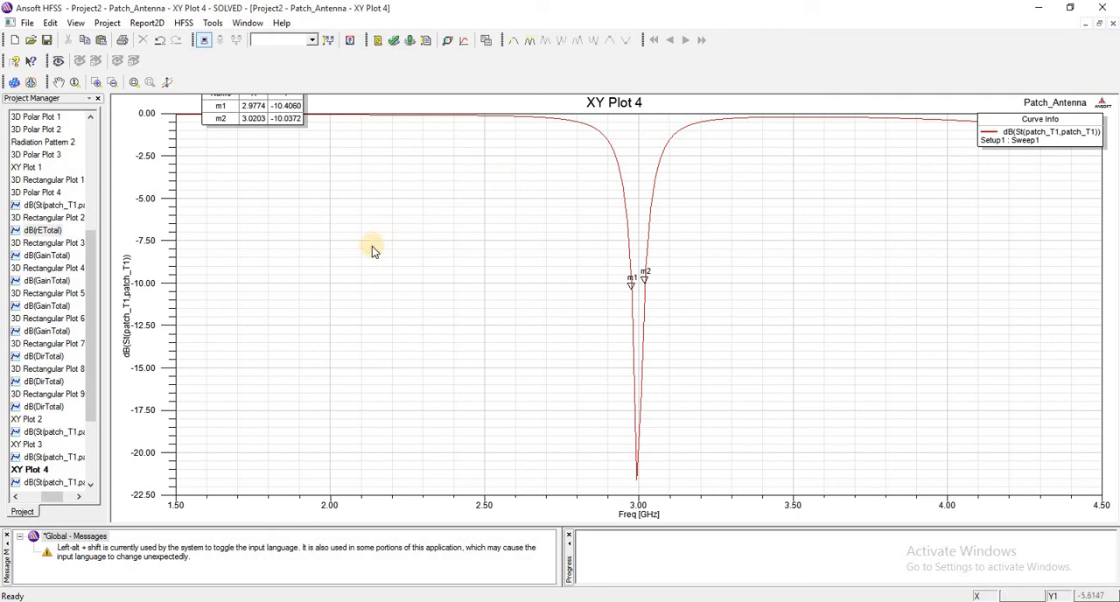
{"action": "mouse_move", "coordinate": [449, 282]}
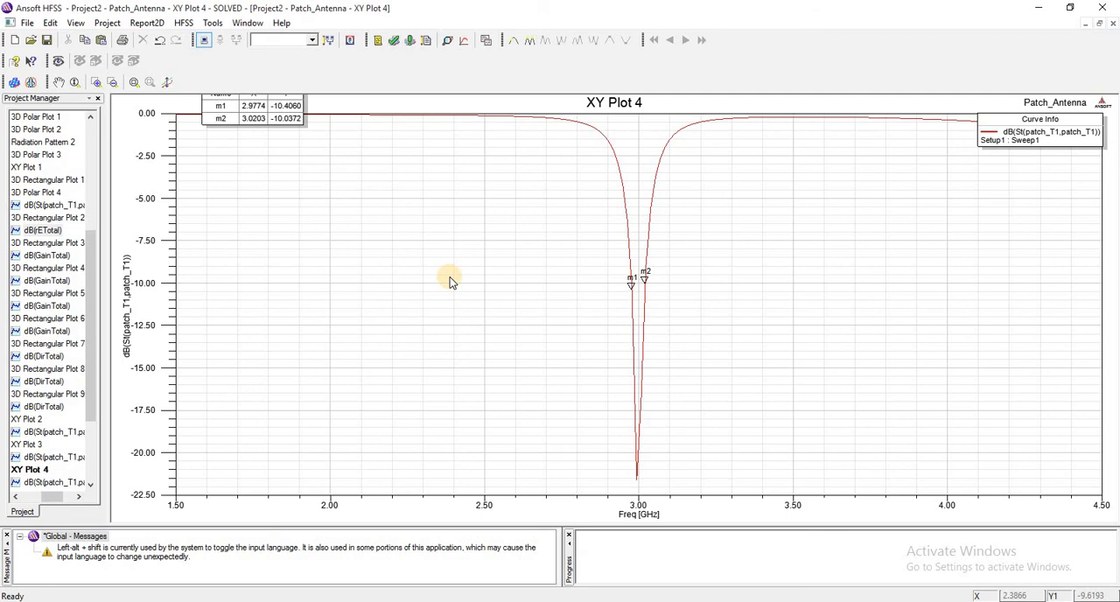
{"action": "mouse_move", "coordinate": [429, 206]}
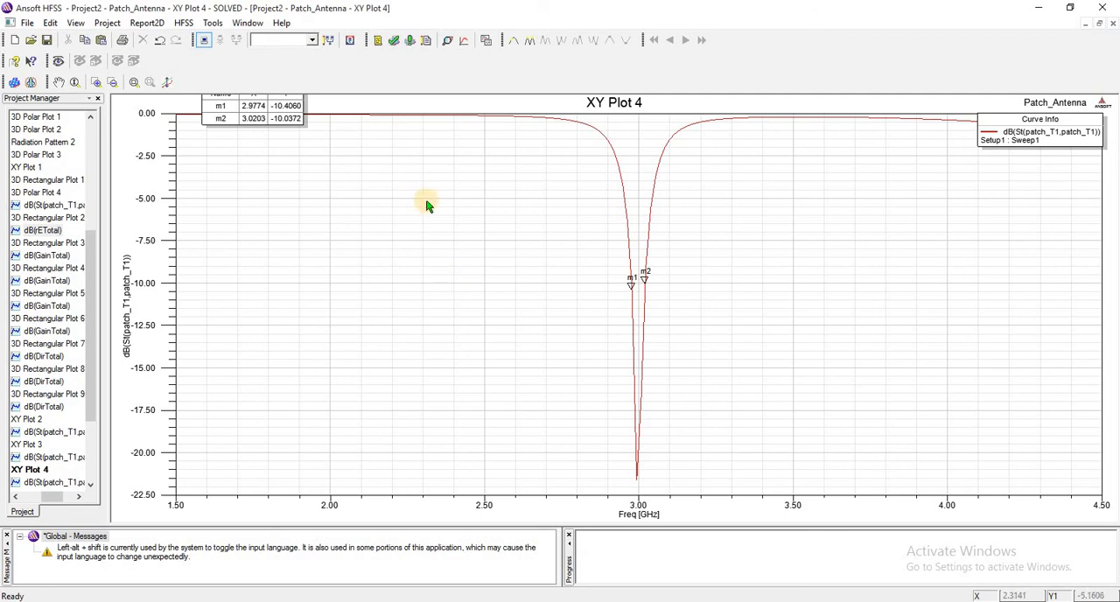
{"action": "mouse_move", "coordinate": [422, 119]}
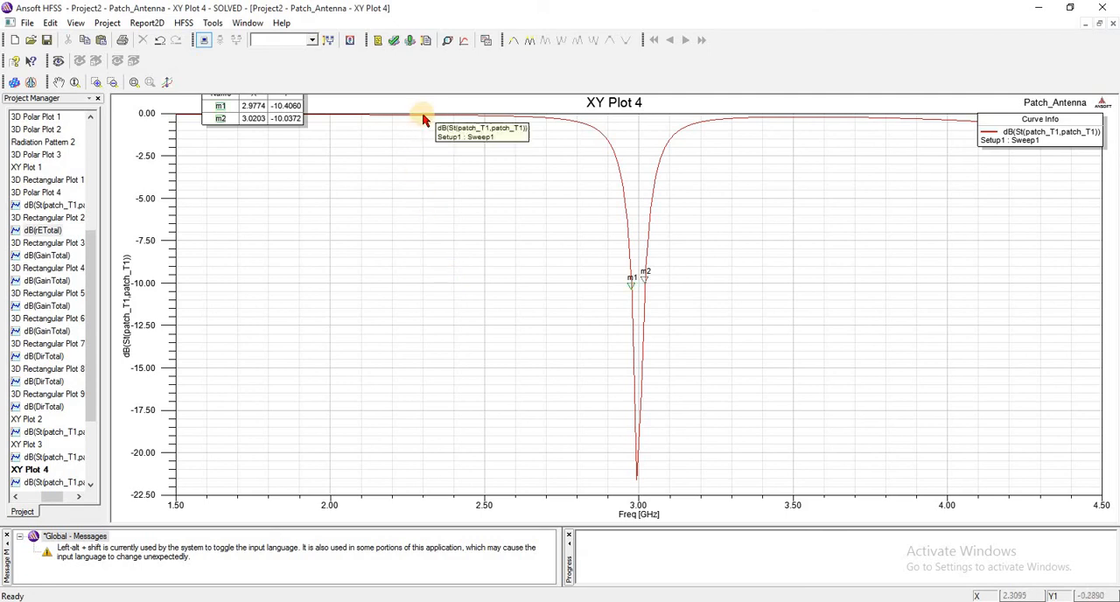
{"action": "mouse_move", "coordinate": [197, 142]}
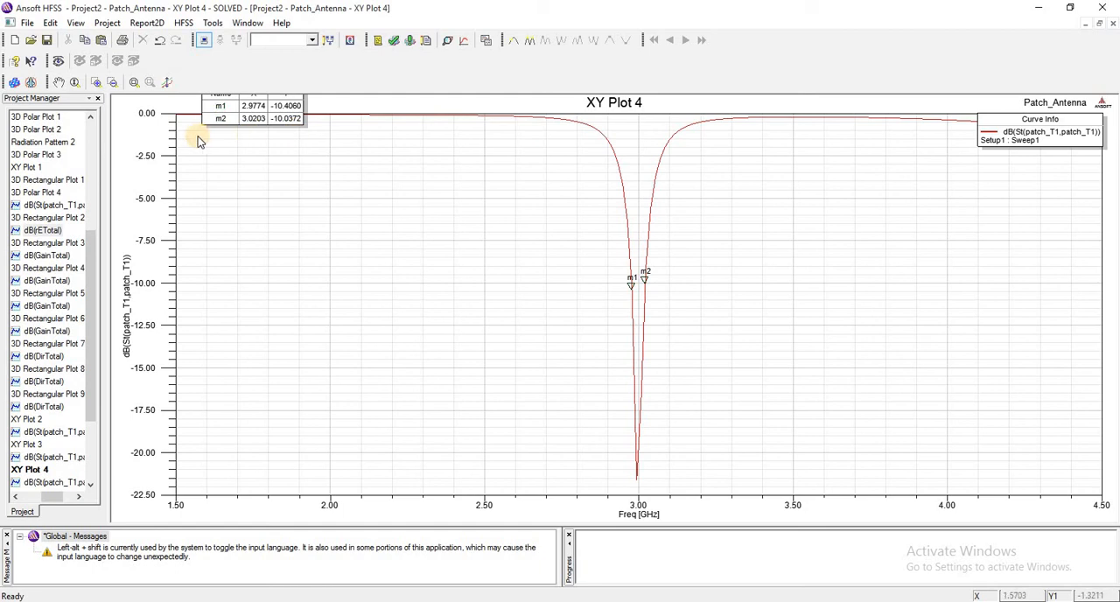
{"action": "mouse_move", "coordinate": [331, 184]}
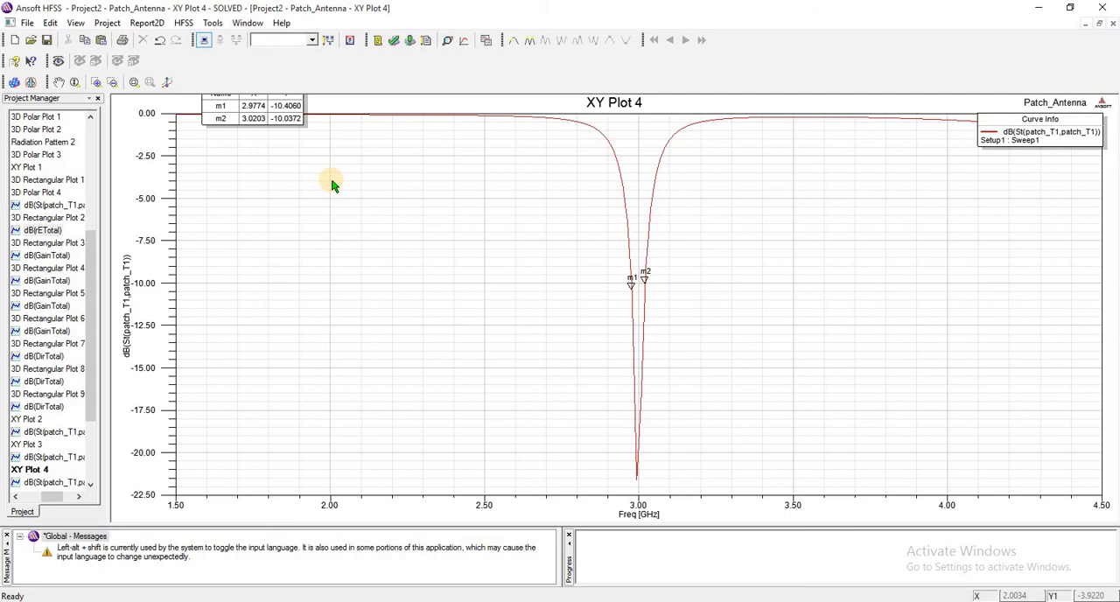
{"action": "mouse_move", "coordinate": [401, 181]}
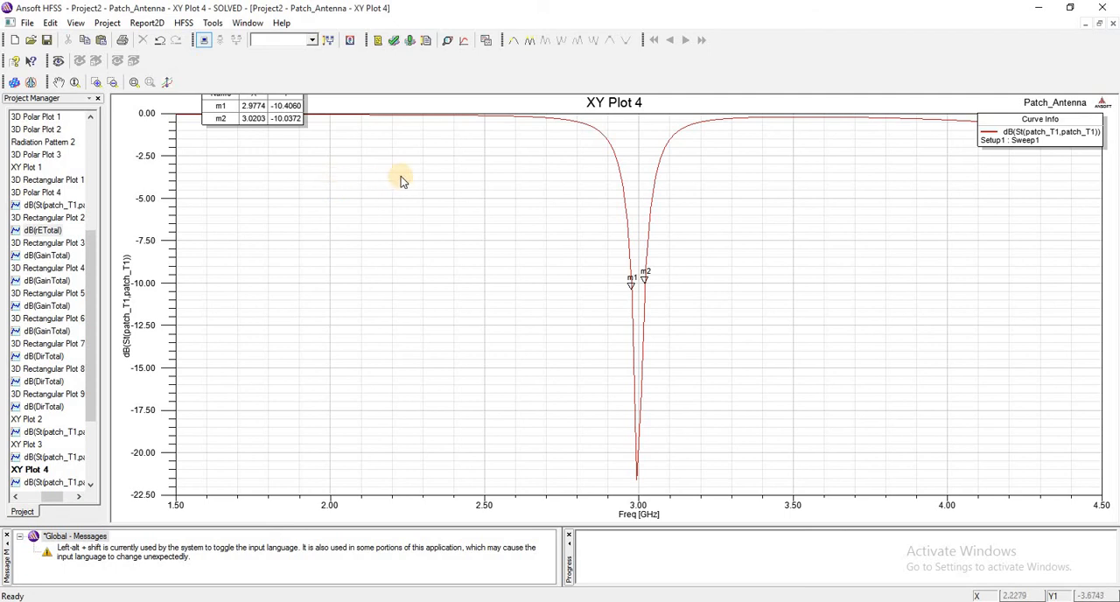